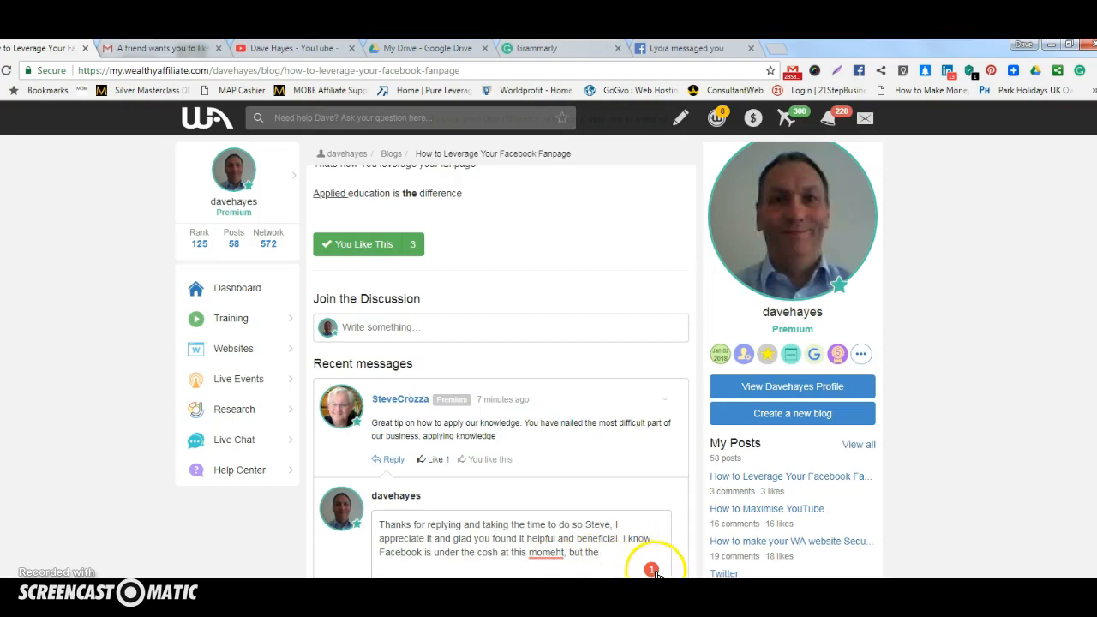
{"action": "left_click", "coordinate": [545, 552]}
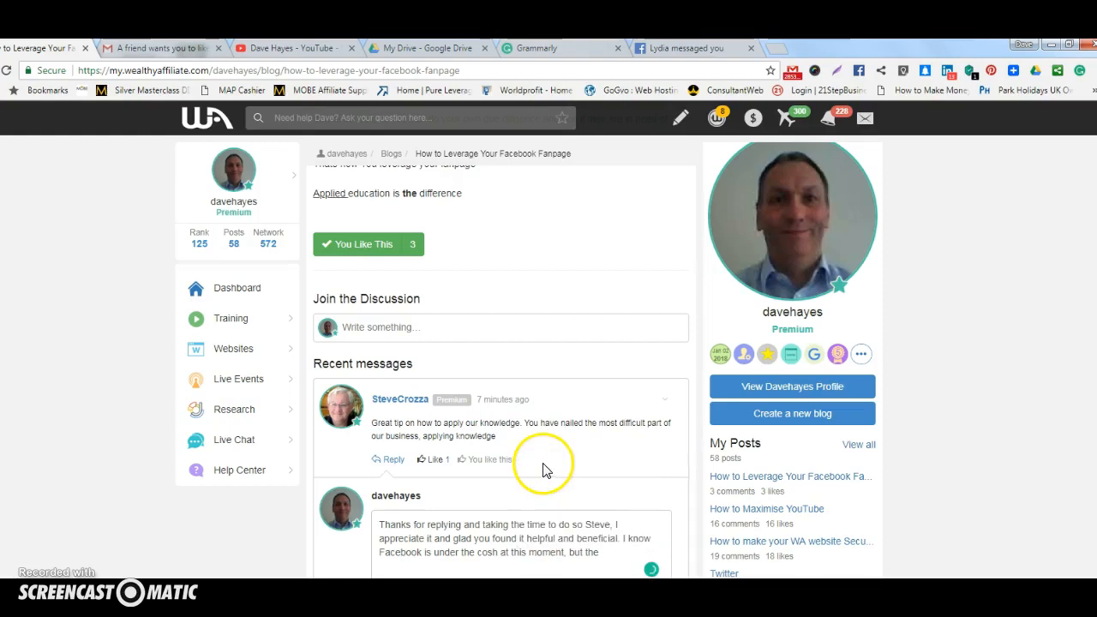
{"action": "mouse_move", "coordinate": [586, 473]}
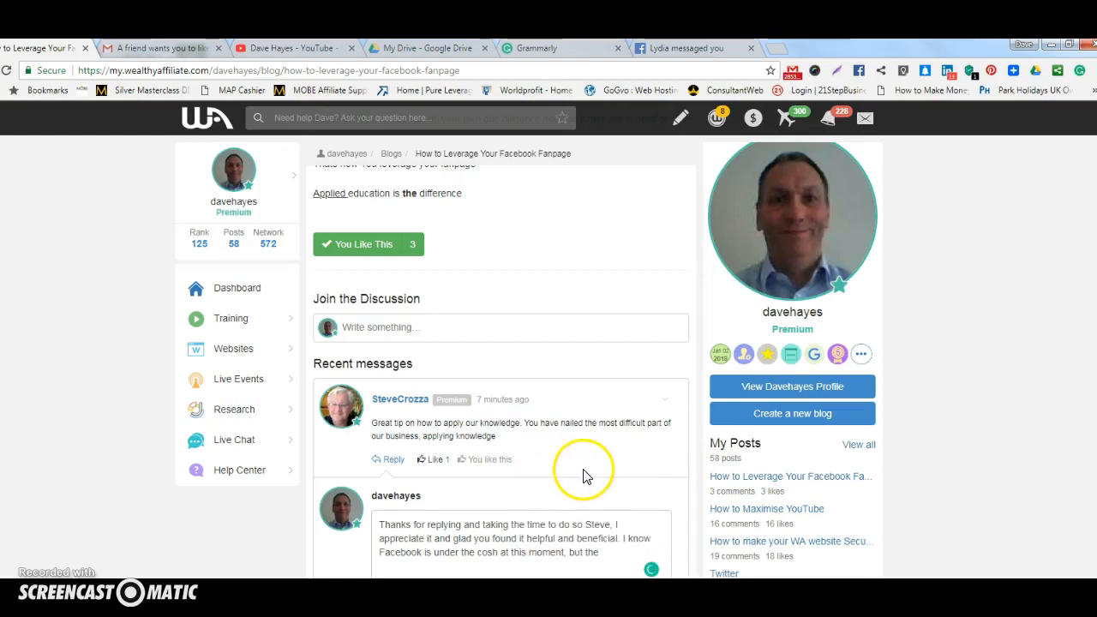